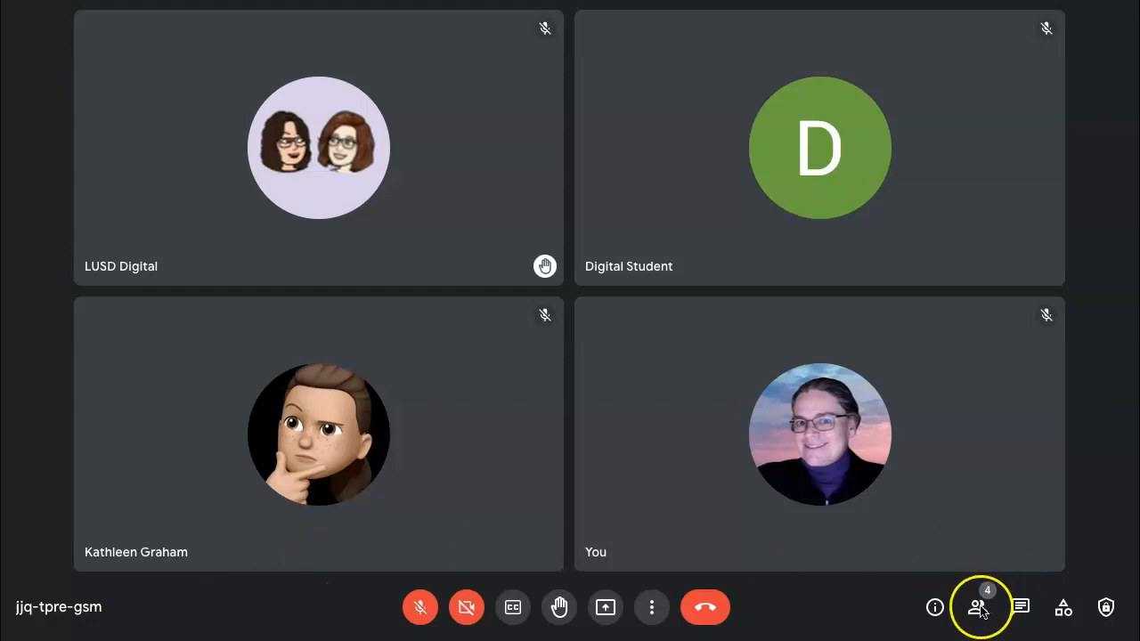
Open the People panel showing four participants and LUSD Digital's raised hand
click(978, 608)
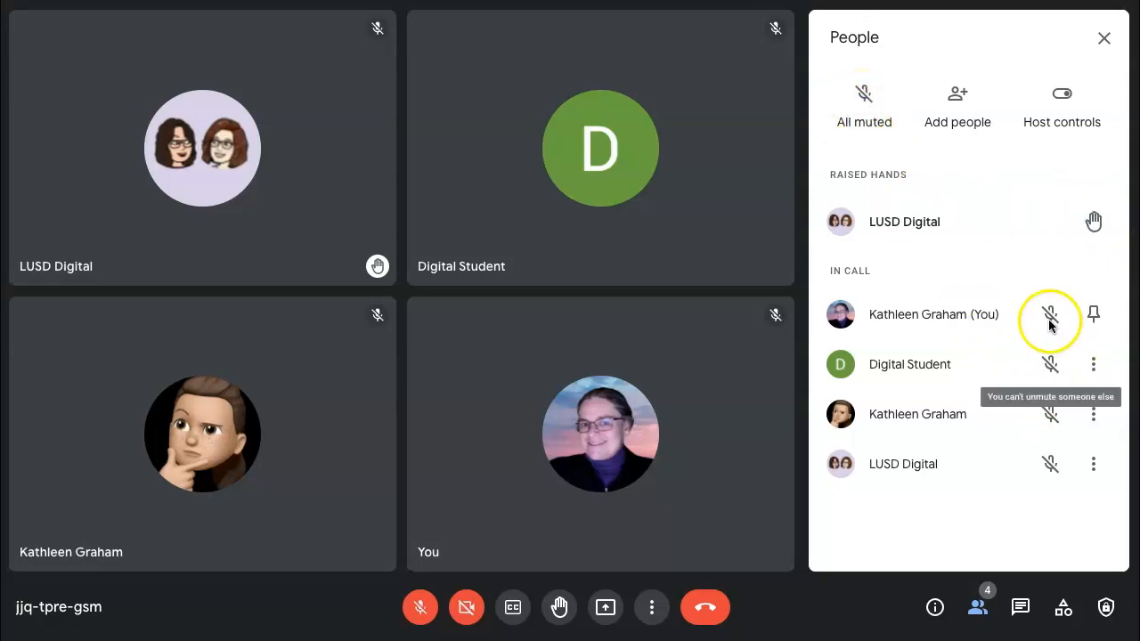
mouse_move(1053, 510)
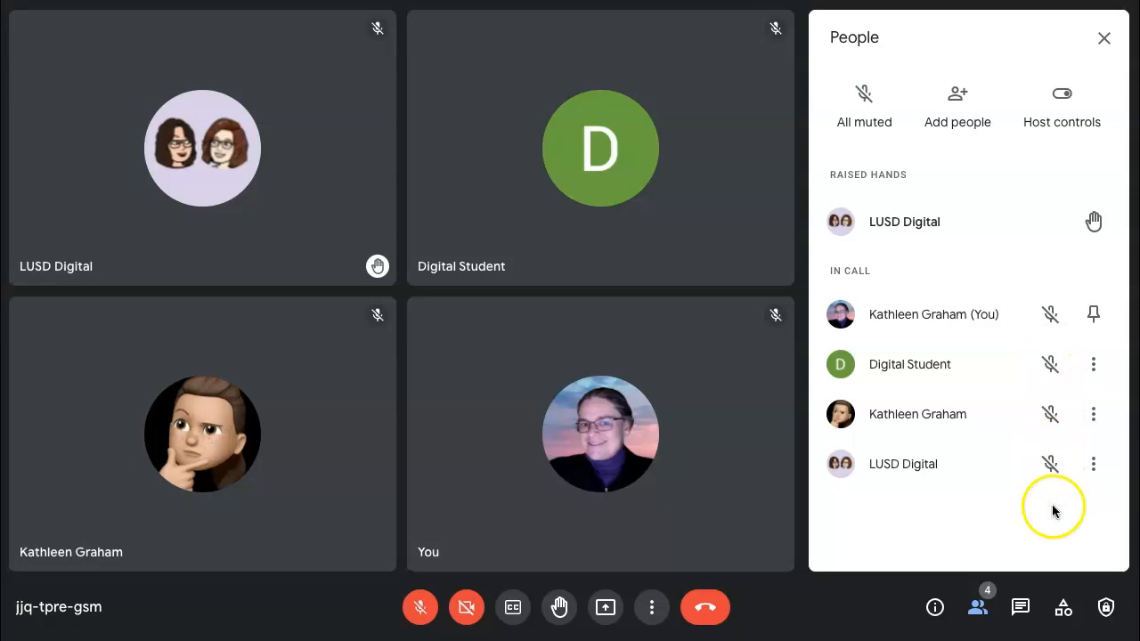
mouse_move(1094, 364)
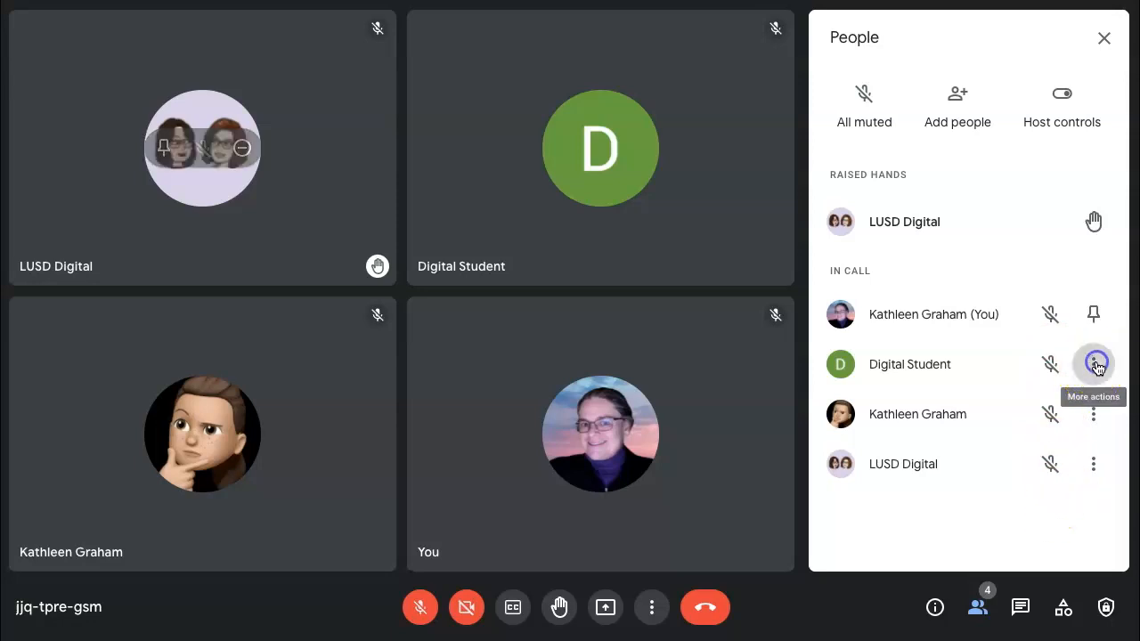
click(1093, 364)
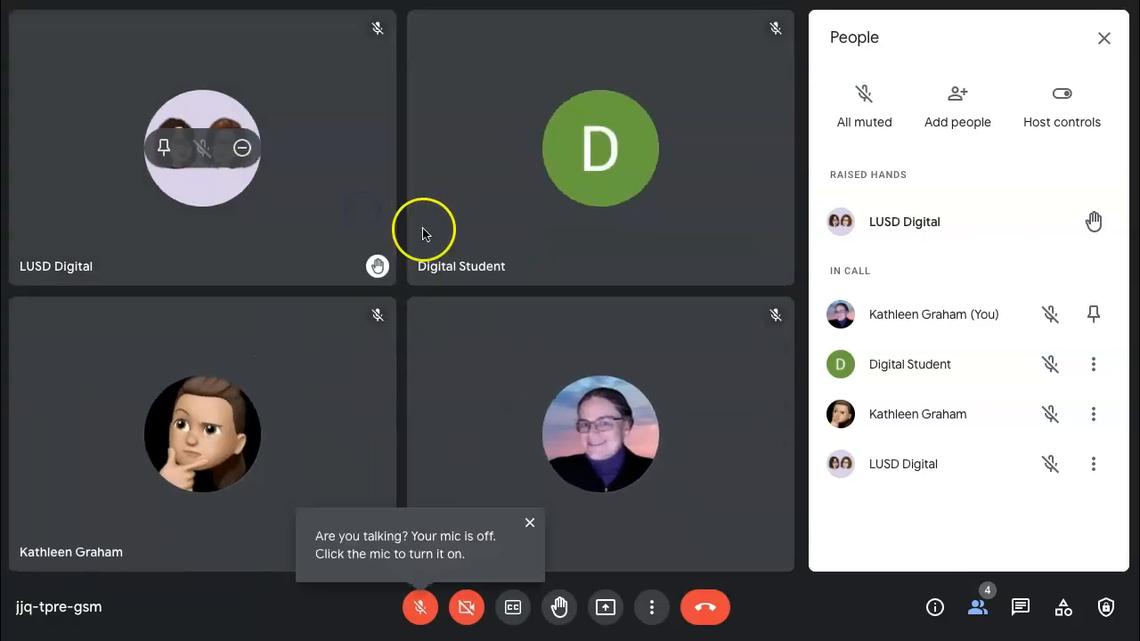
click(1092, 364)
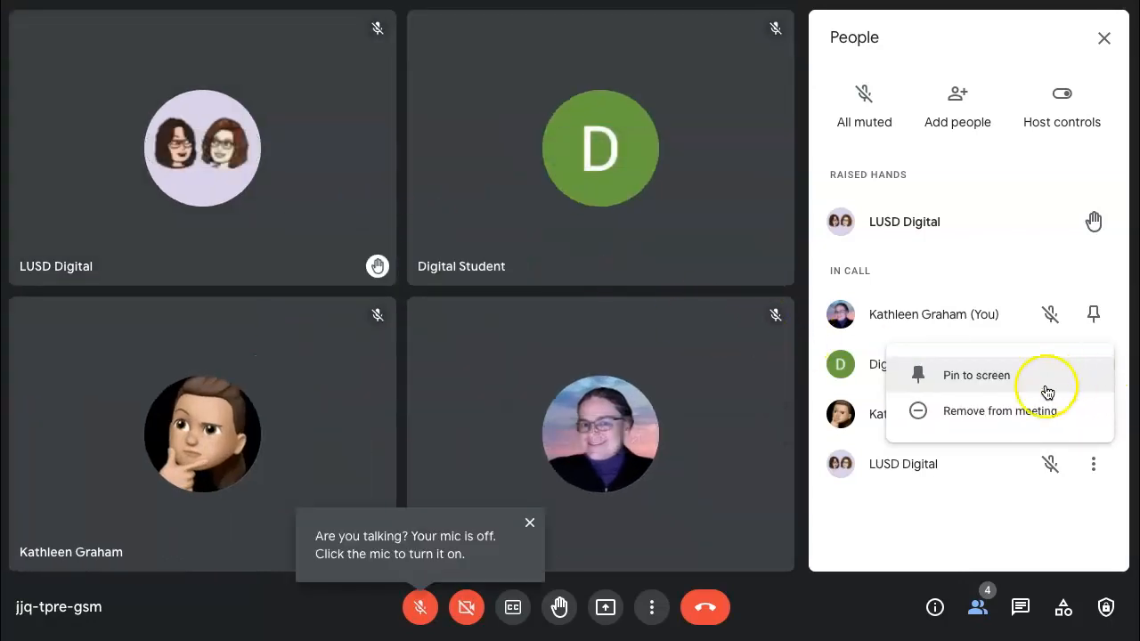
mouse_move(999, 410)
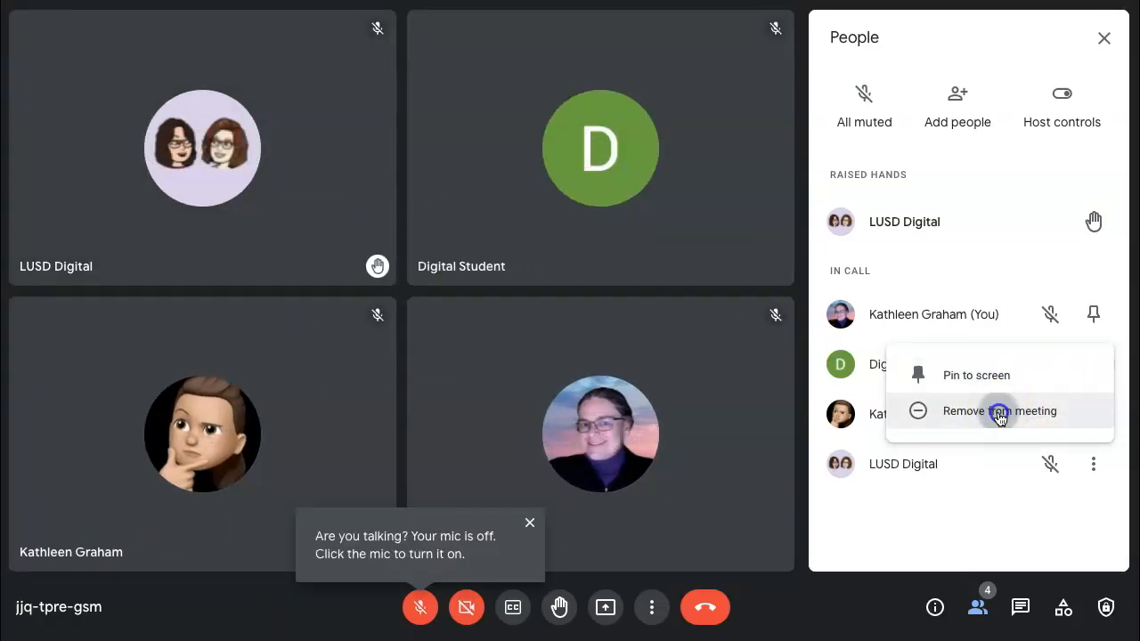
click(999, 411)
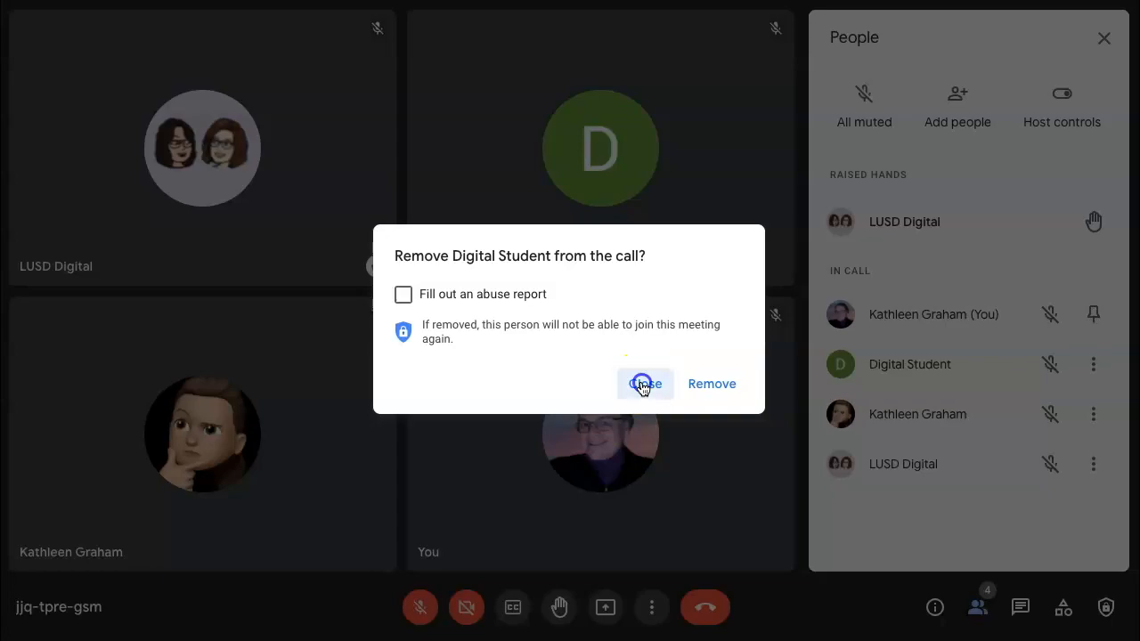
click(645, 384)
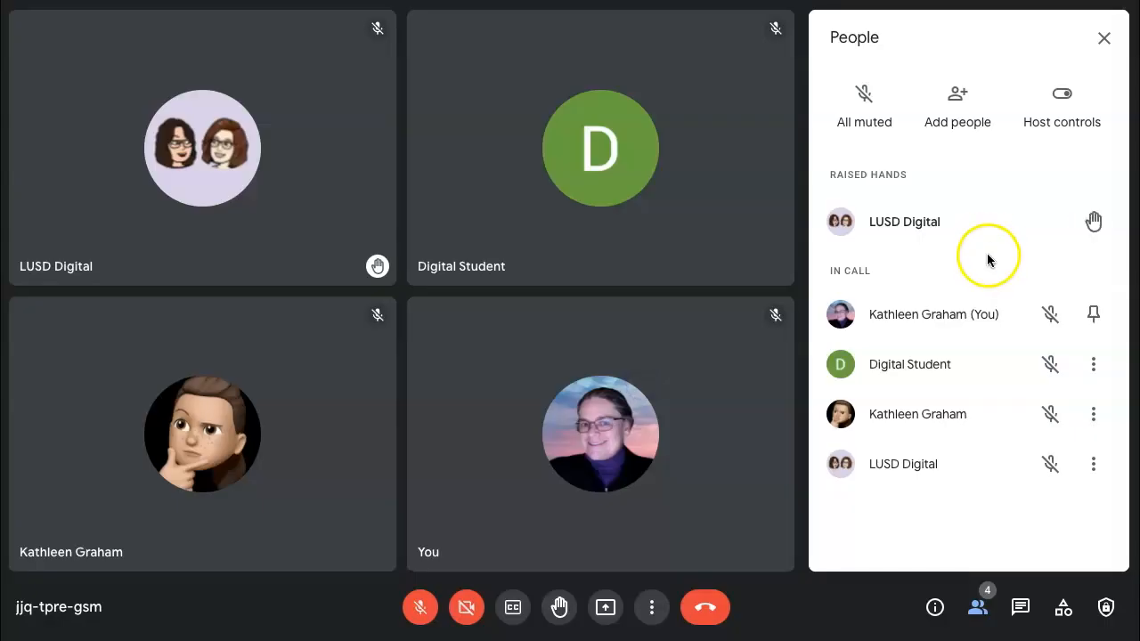
click(956, 105)
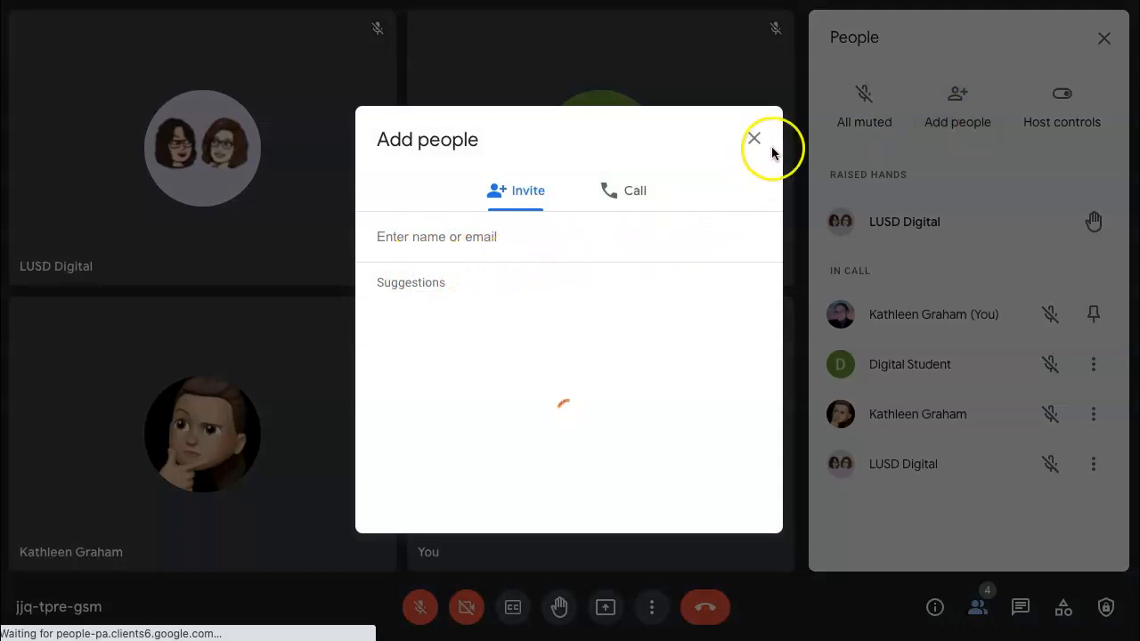
click(755, 139)
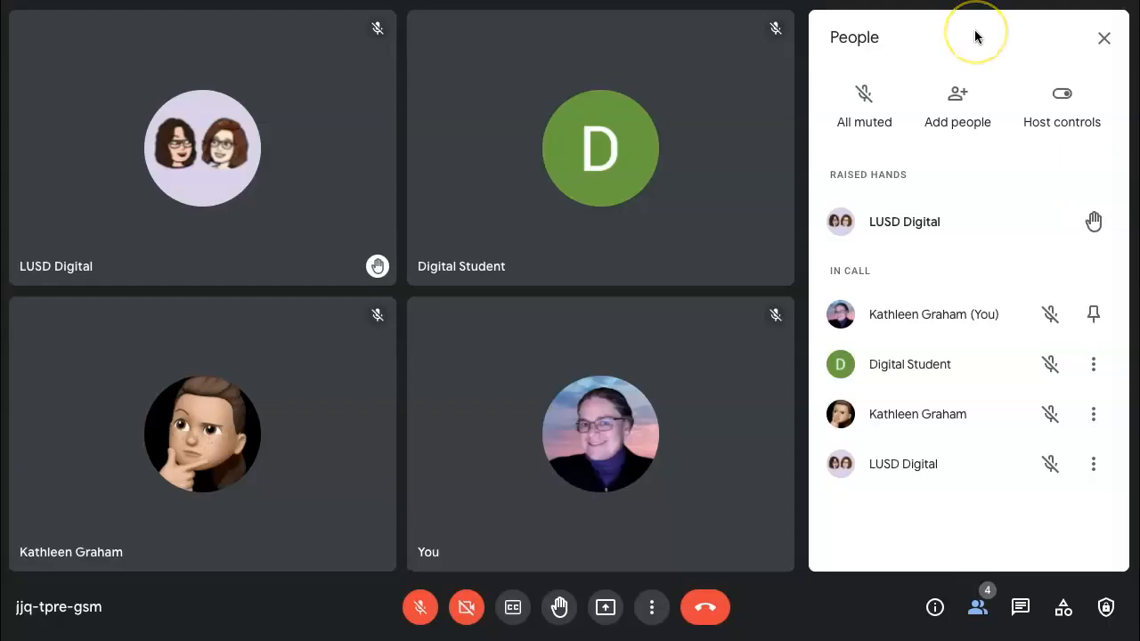
mouse_move(974, 47)
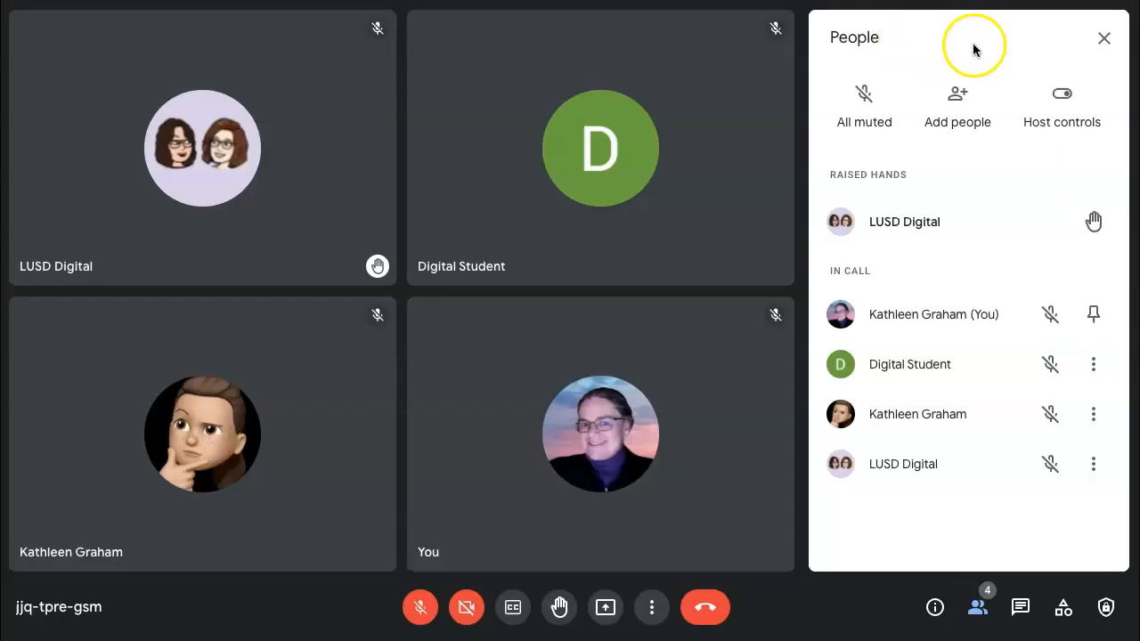
In Host controls, disable screen sharing, toggle chat messages off and on, then close the panel
click(1061, 98)
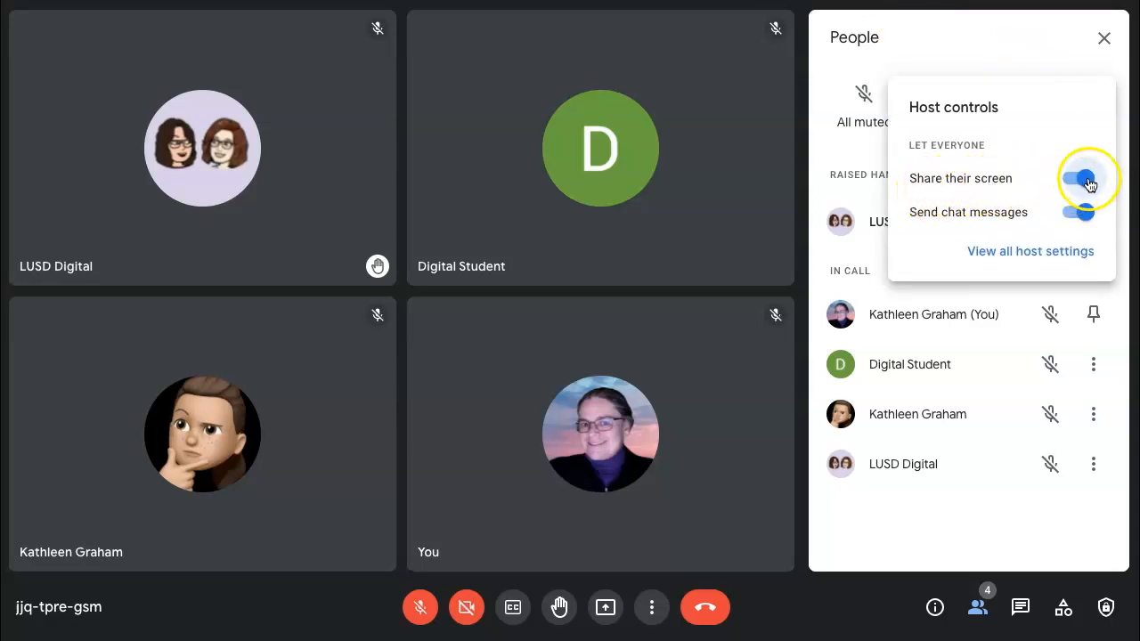
click(1077, 178)
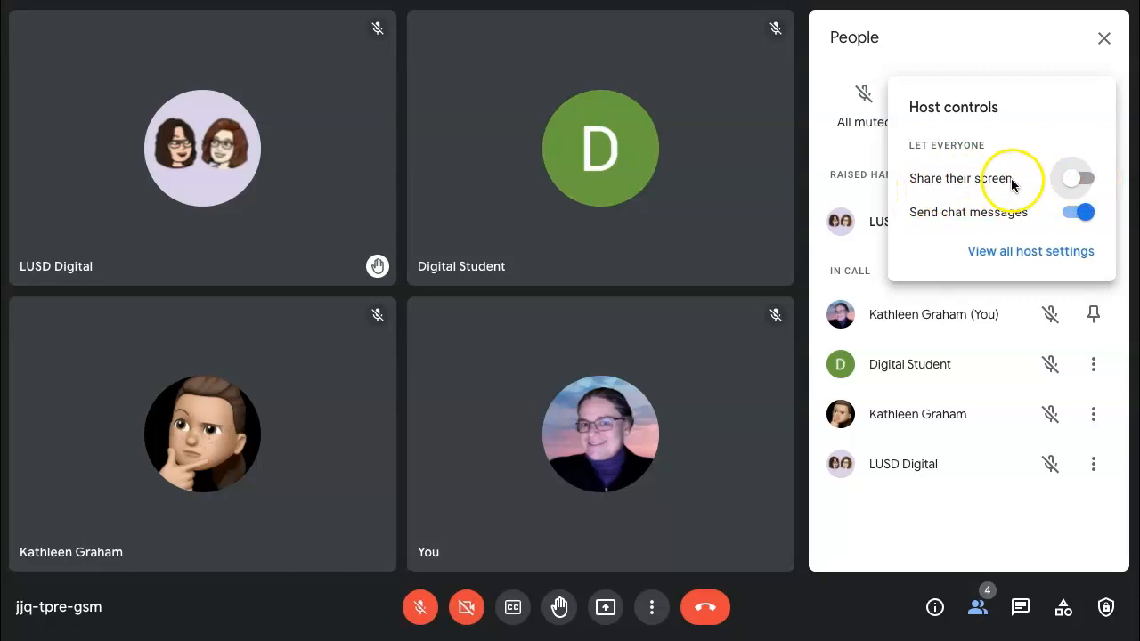
mouse_move(935, 220)
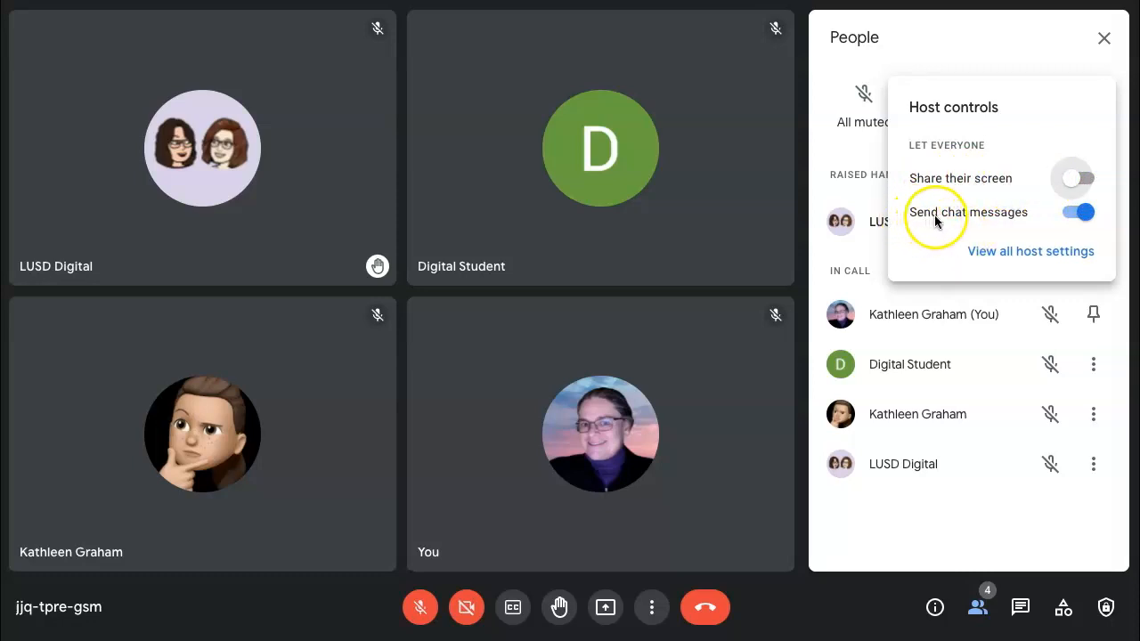
click(1077, 212)
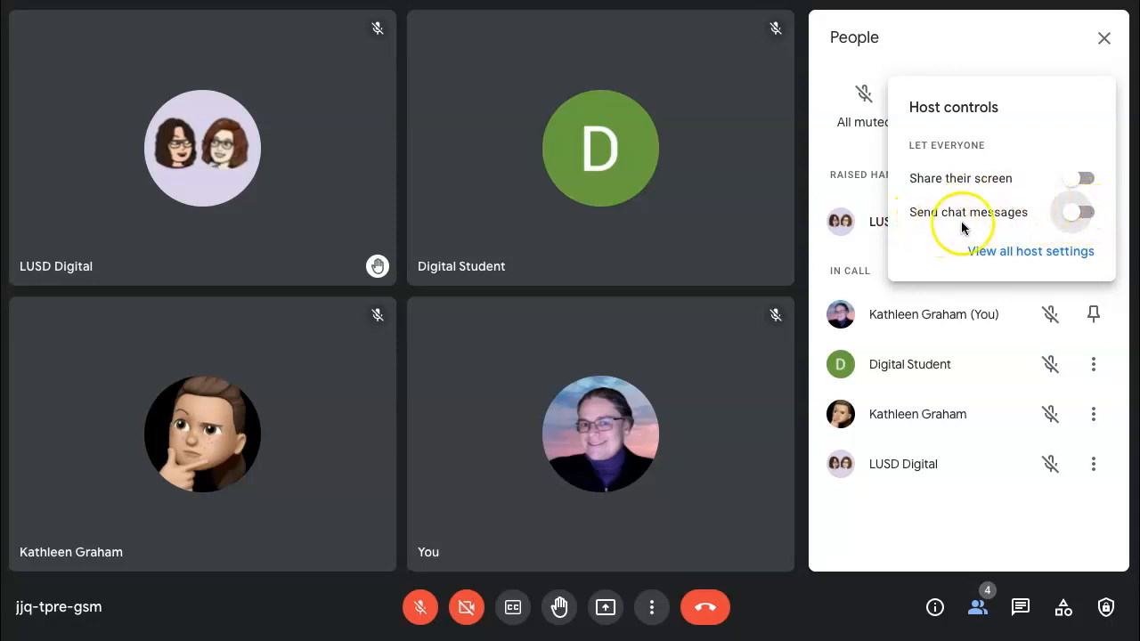
click(1073, 212)
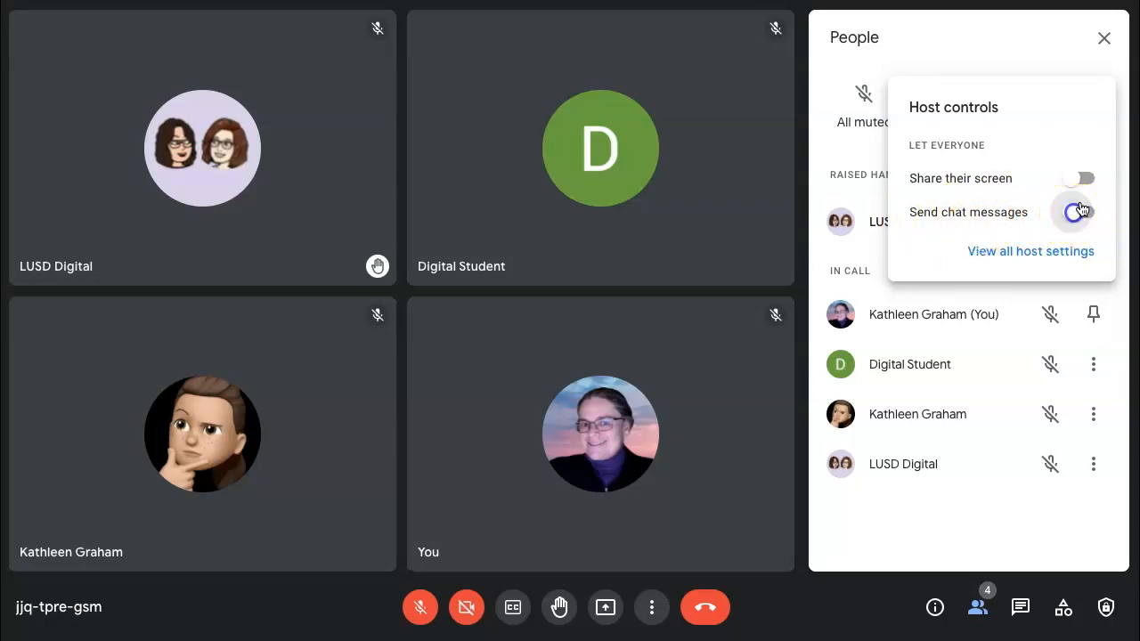
click(1104, 39)
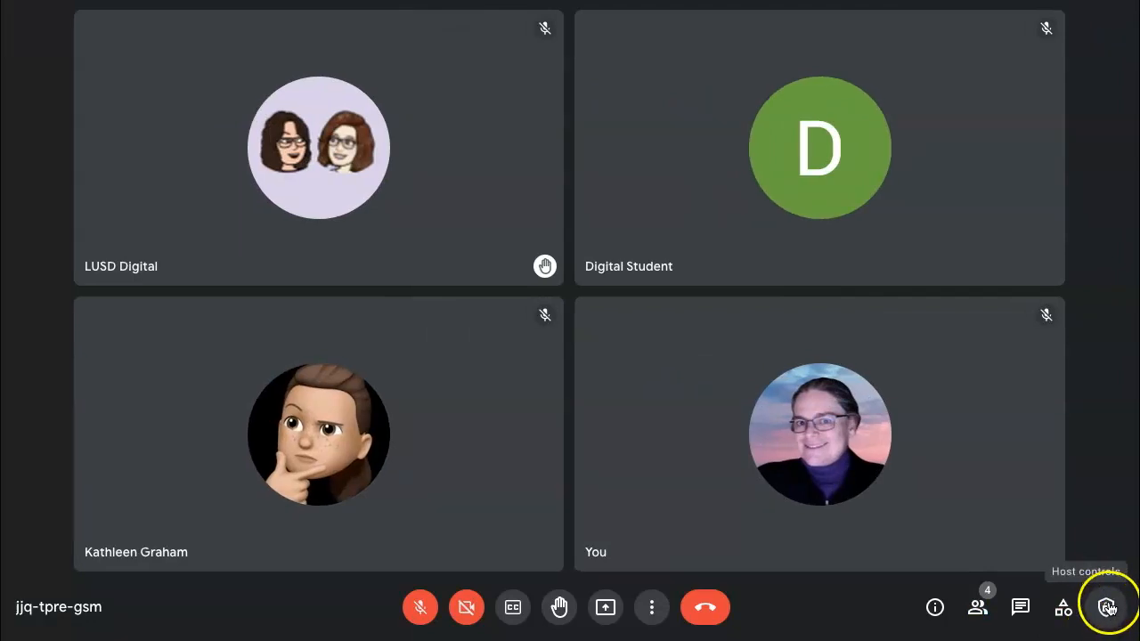
click(1107, 608)
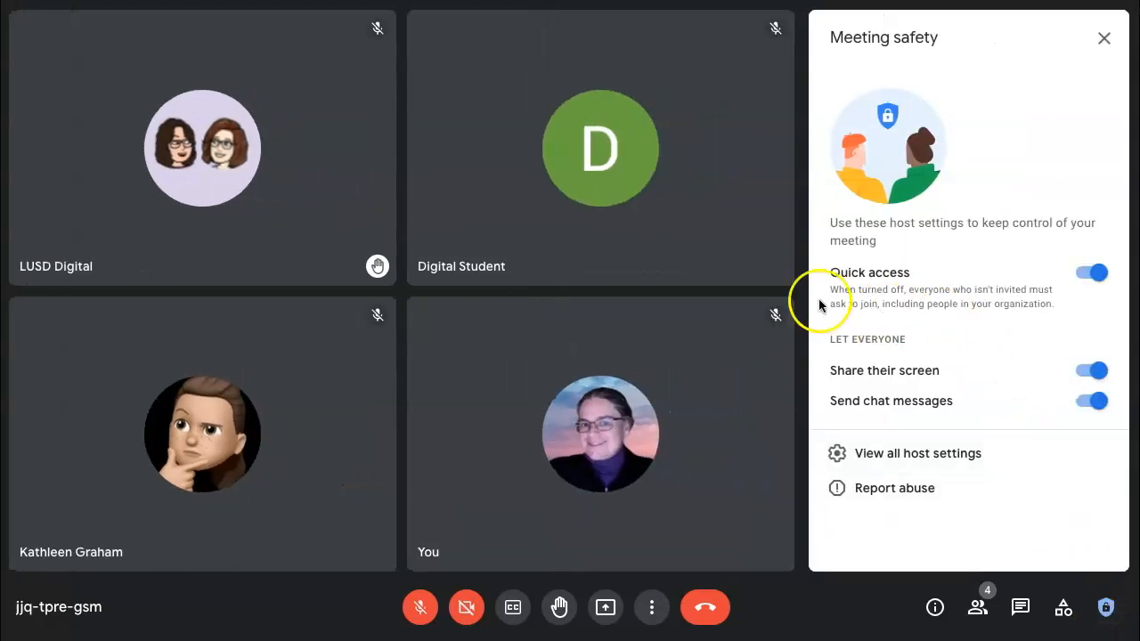
mouse_move(890, 383)
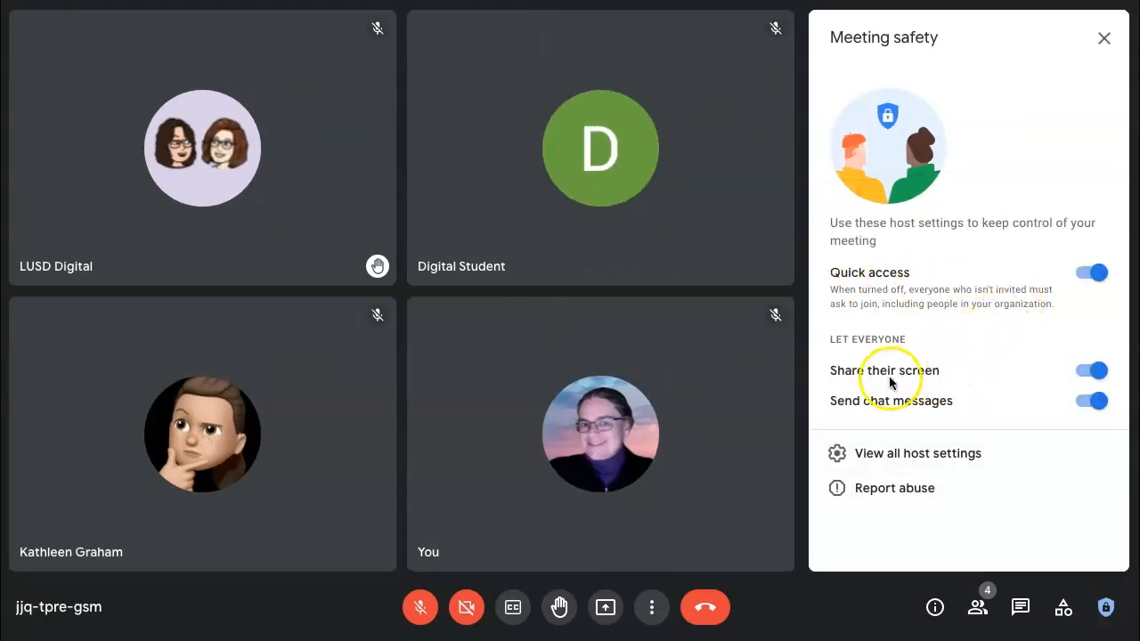
mouse_move(927, 405)
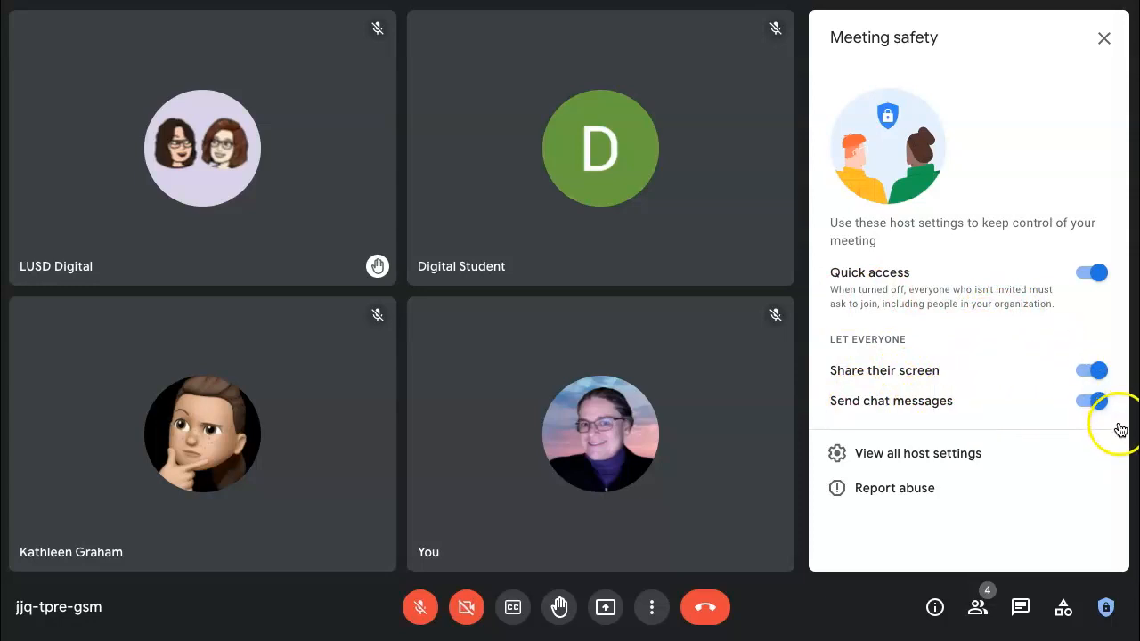
mouse_move(864, 282)
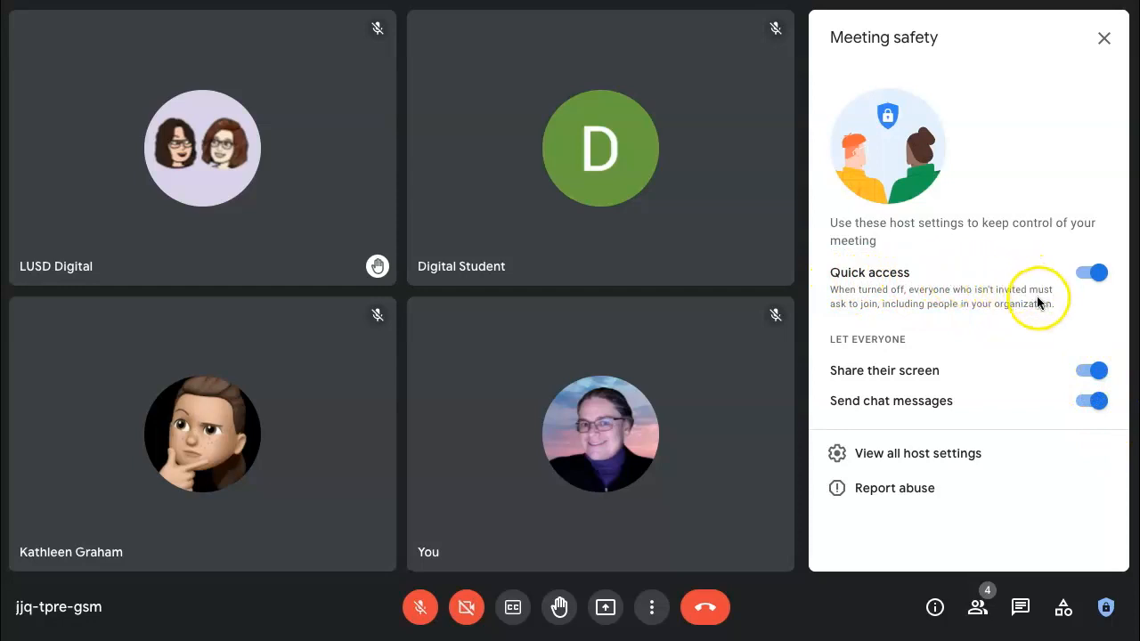
mouse_move(1082, 308)
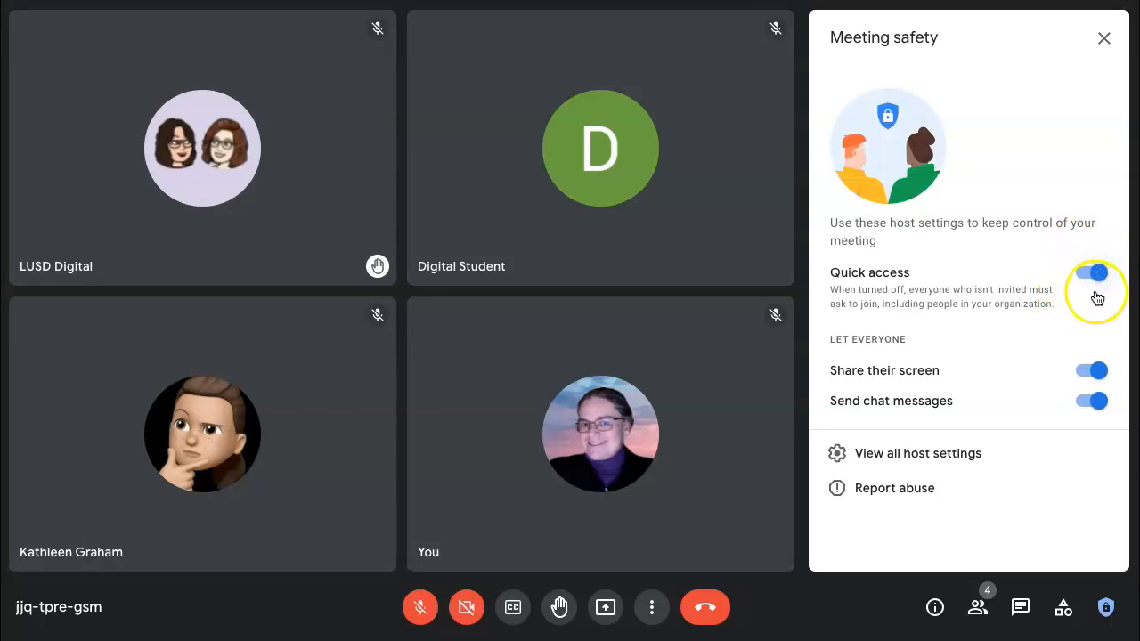
mouse_move(1051, 306)
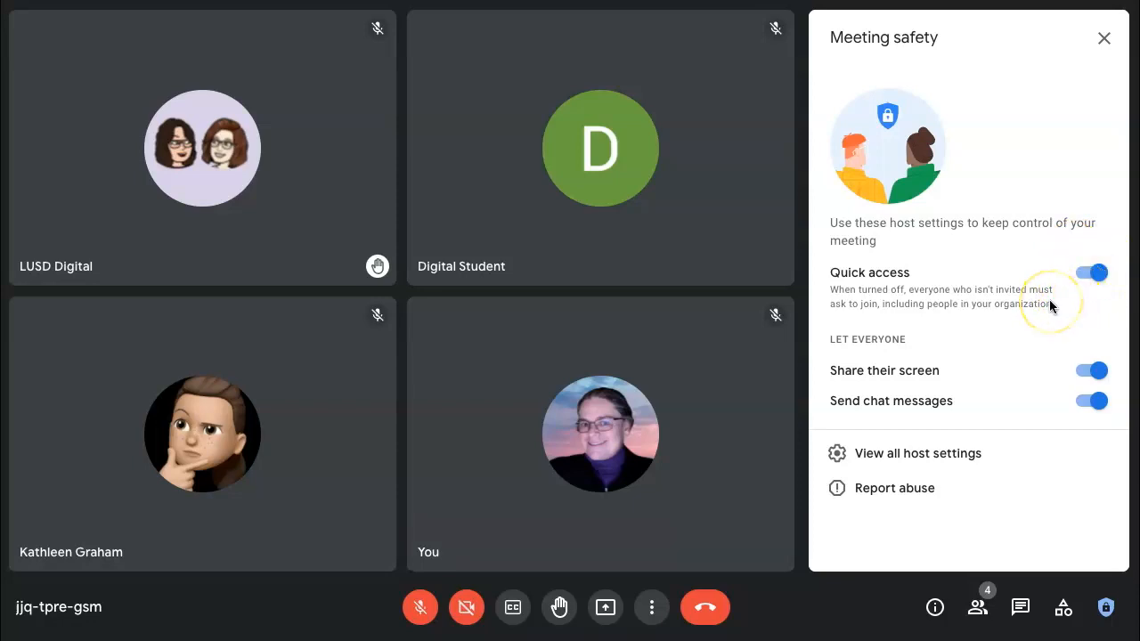
mouse_move(1046, 314)
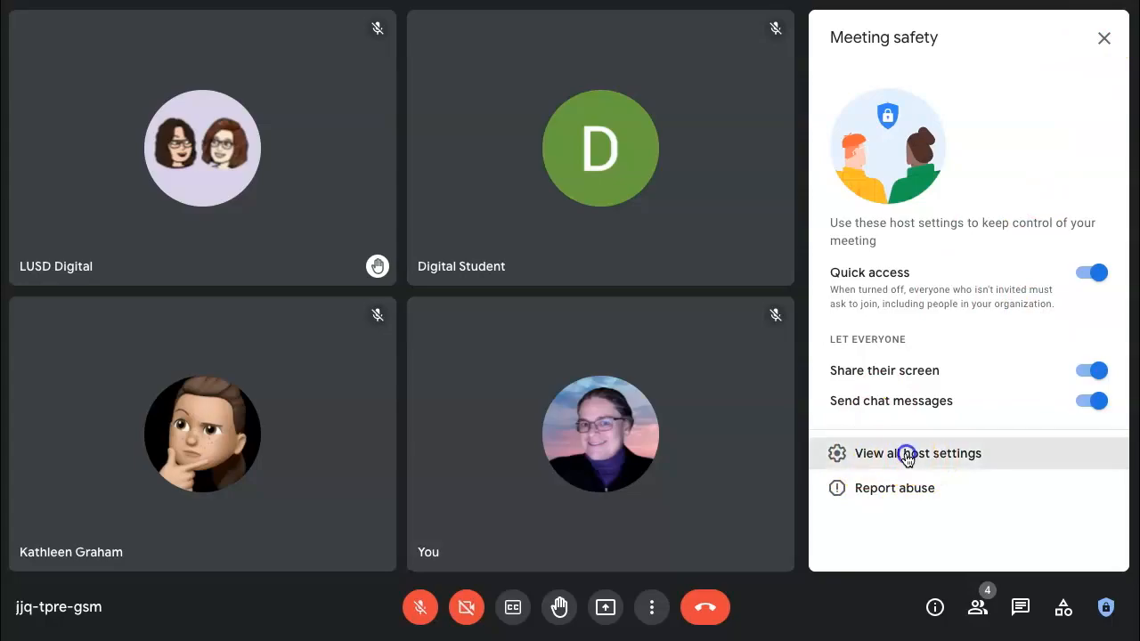
click(918, 453)
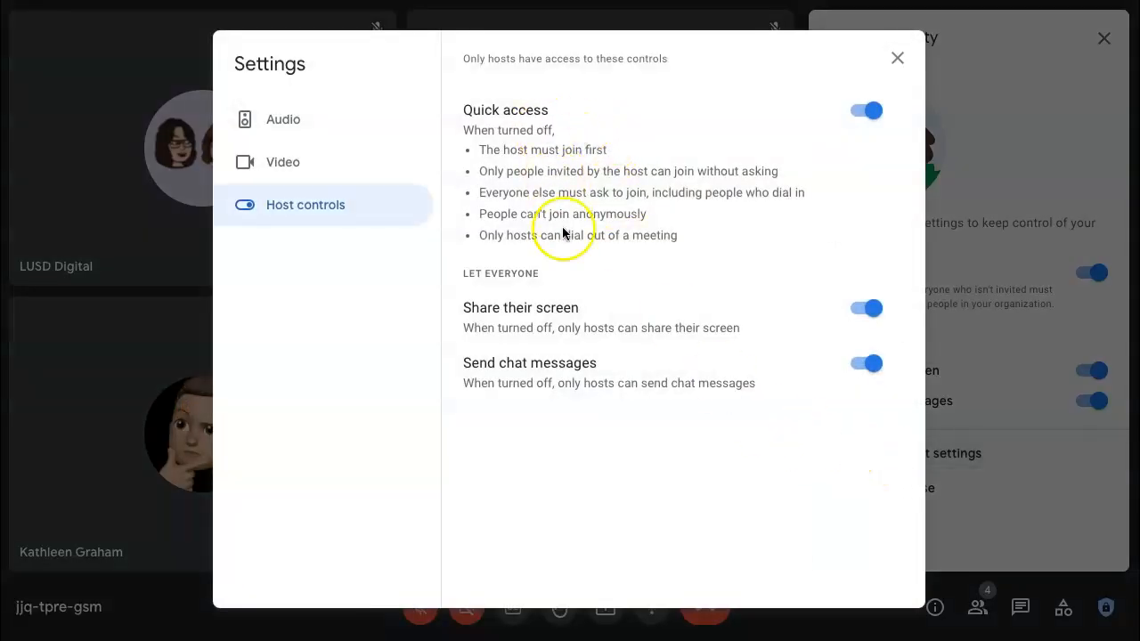
click(897, 57)
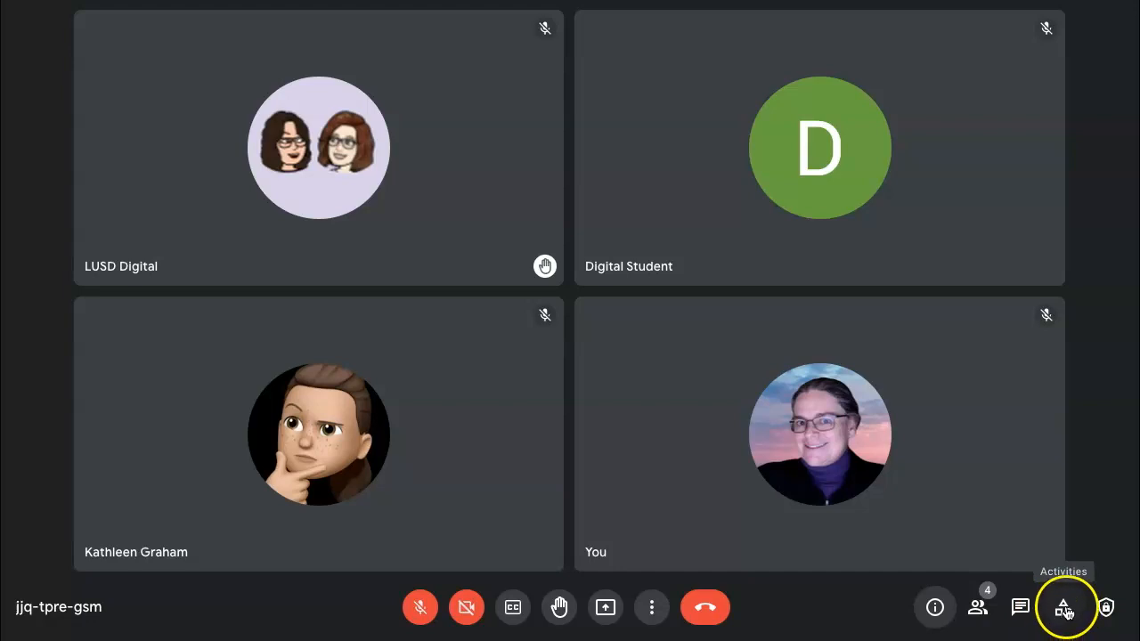
Open the Activities panel listing breakout rooms, polls, Q&A, recording and whiteboarding
click(1063, 606)
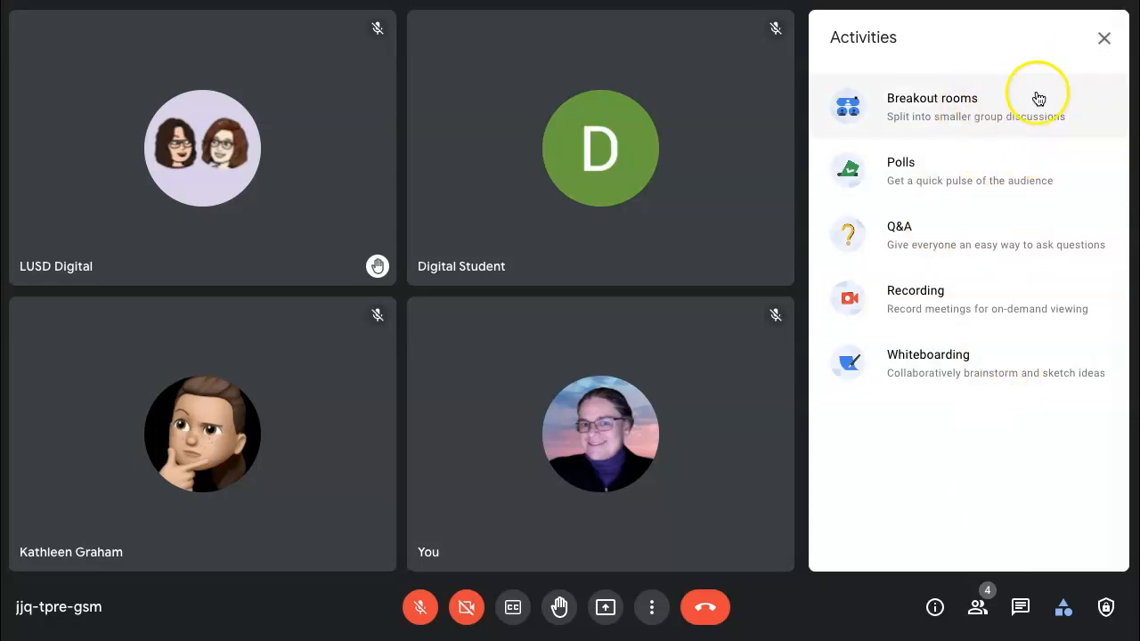
mouse_move(1031, 466)
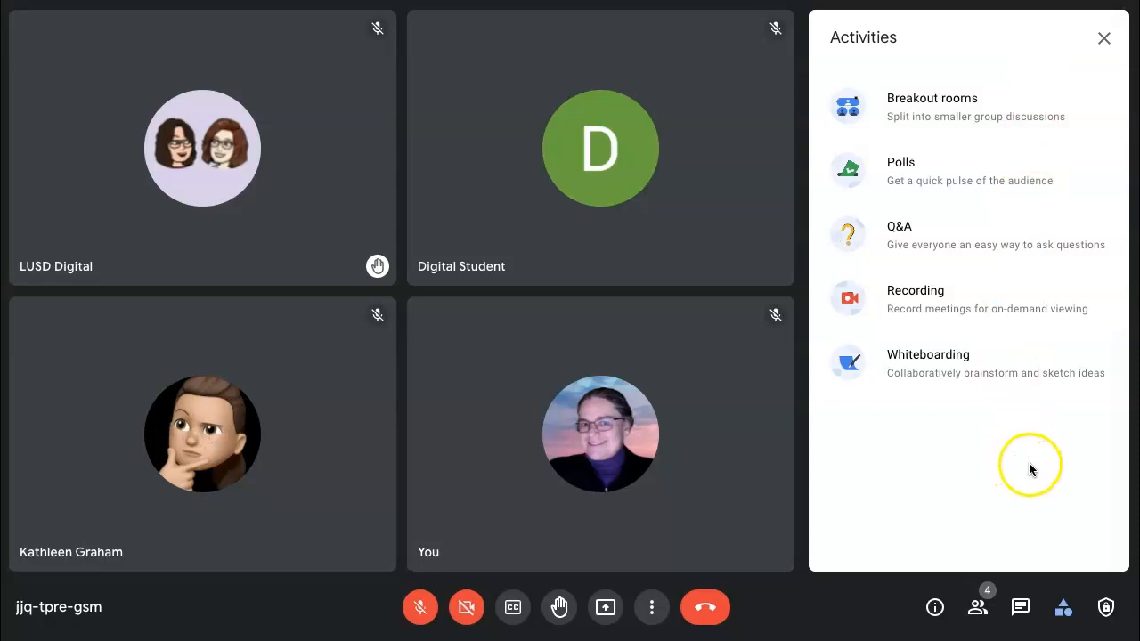